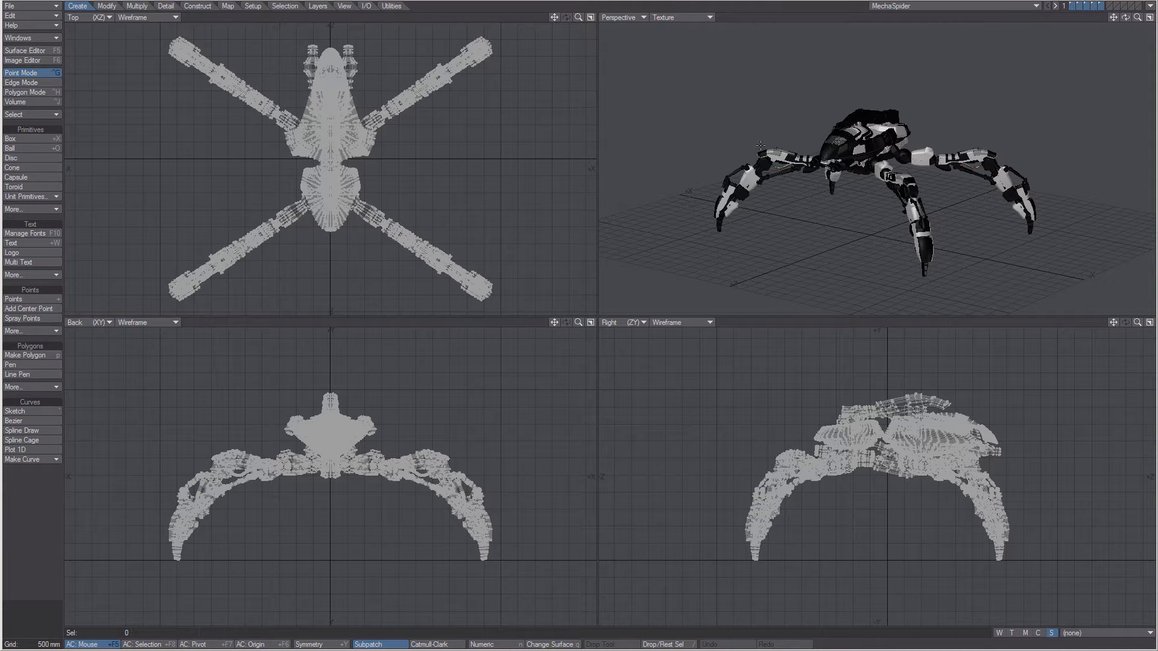
pyautogui.moveTo(616, 134)
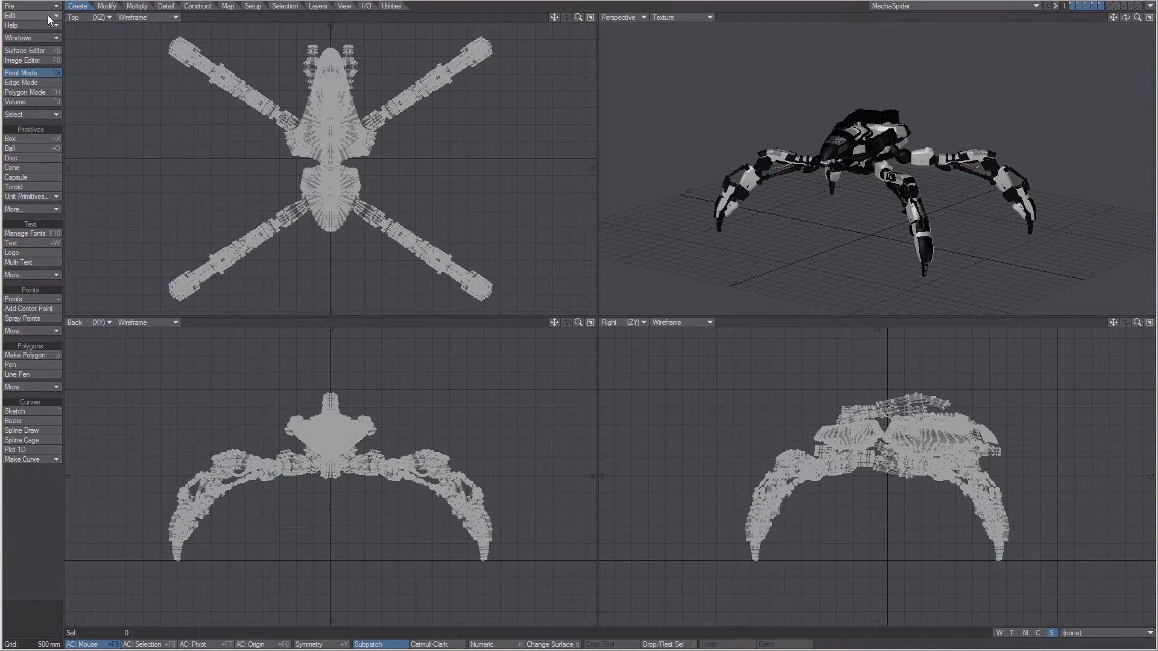
# Open the Configure Keys panel with Alt+F9 over the MechaSpider model.
pyautogui.click(13, 12)
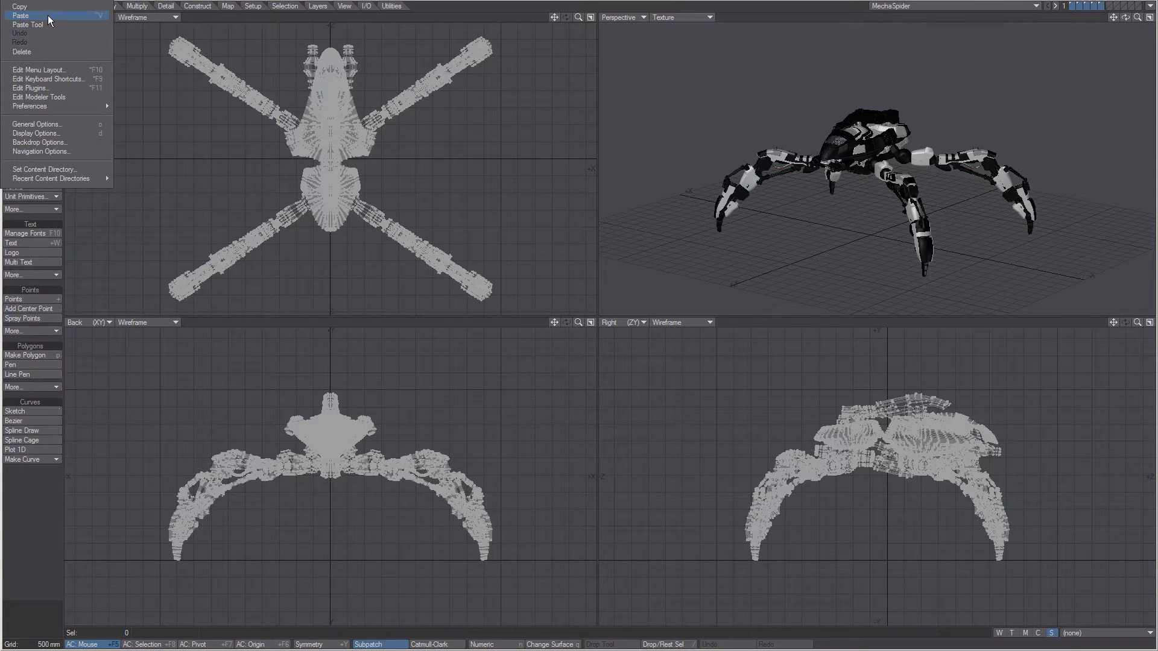
pyautogui.moveTo(82, 88)
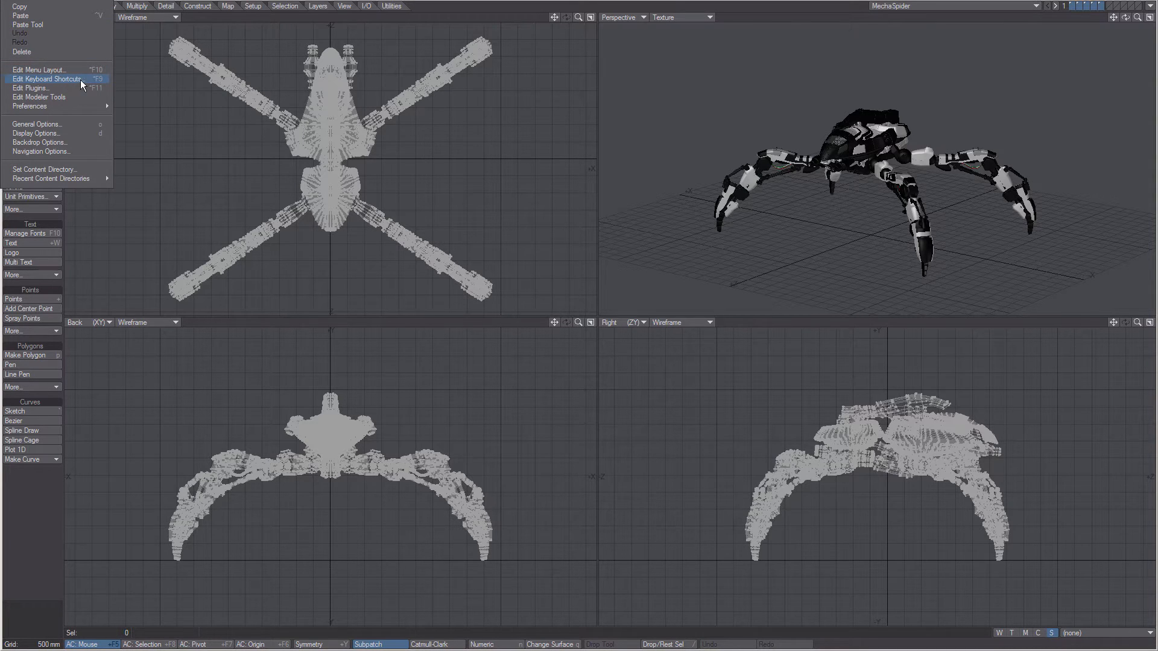
pyautogui.moveTo(131, 85)
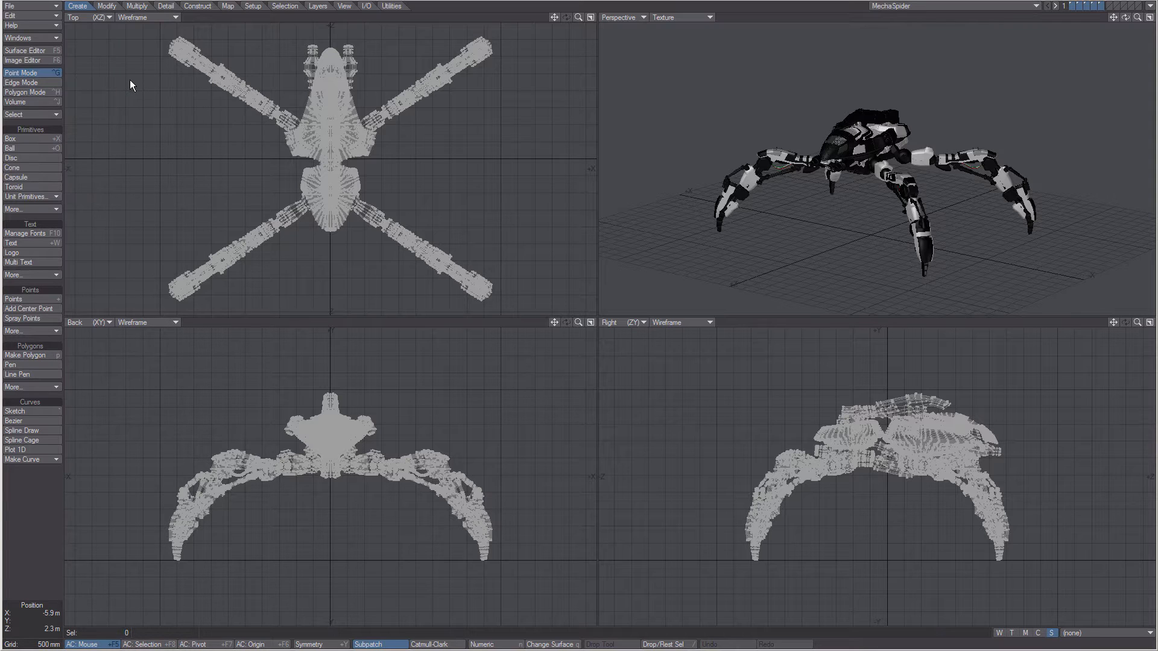
pyautogui.press('Alt+F9')
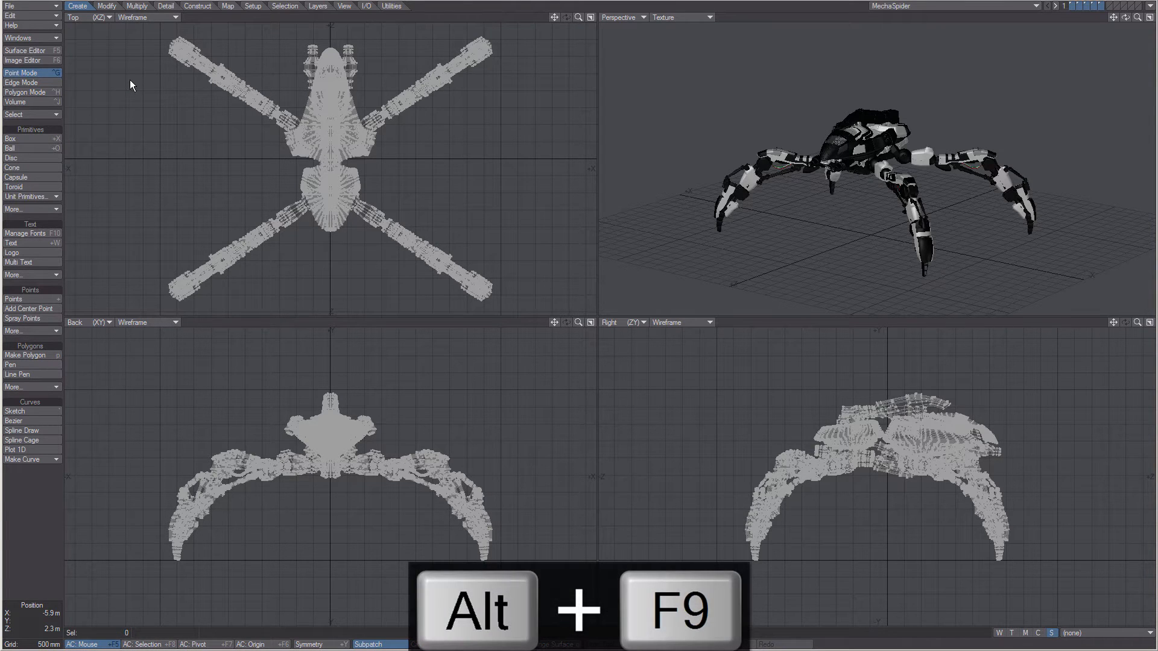
pyautogui.press('Alt+F9')
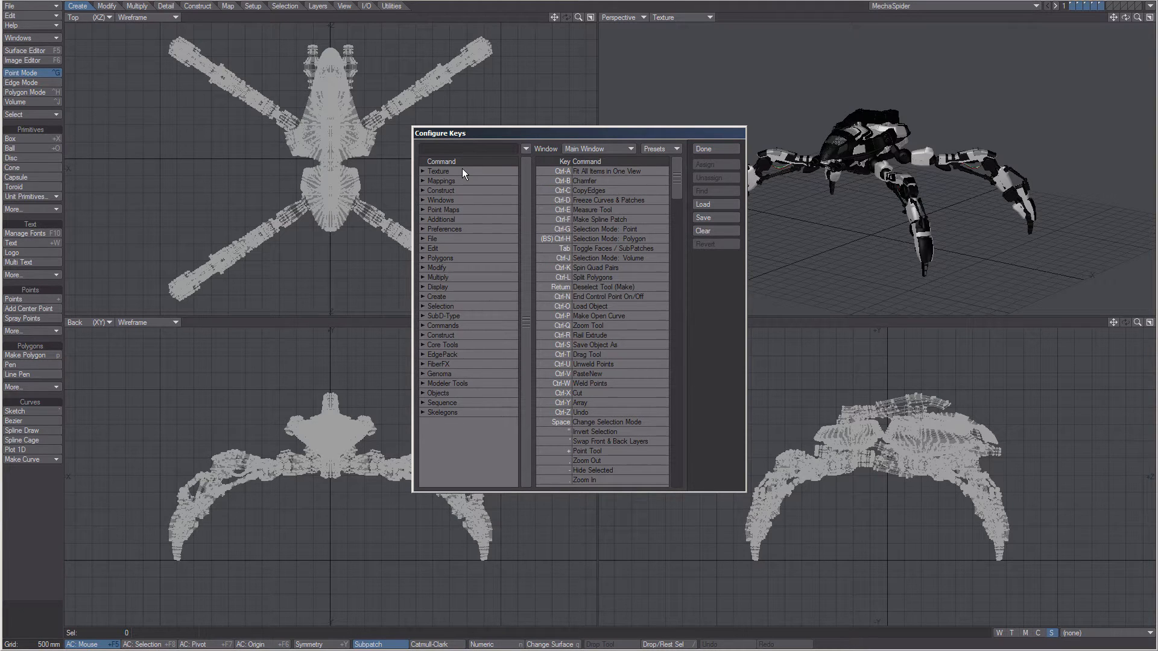
pyautogui.moveTo(570, 229)
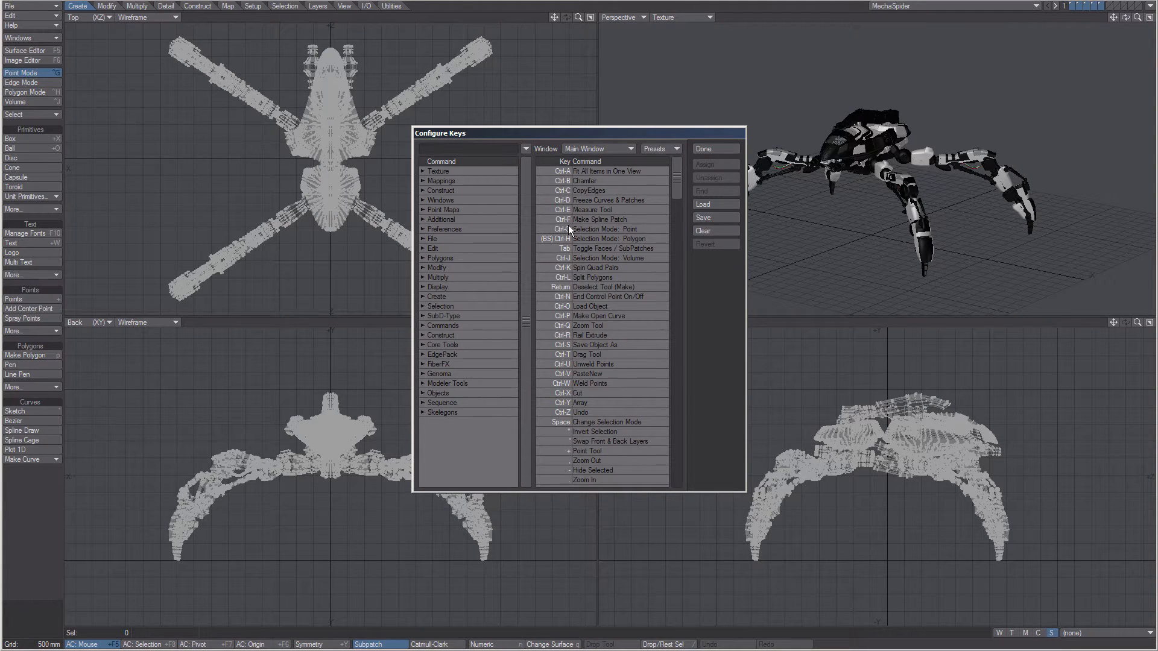
pyautogui.moveTo(724, 257)
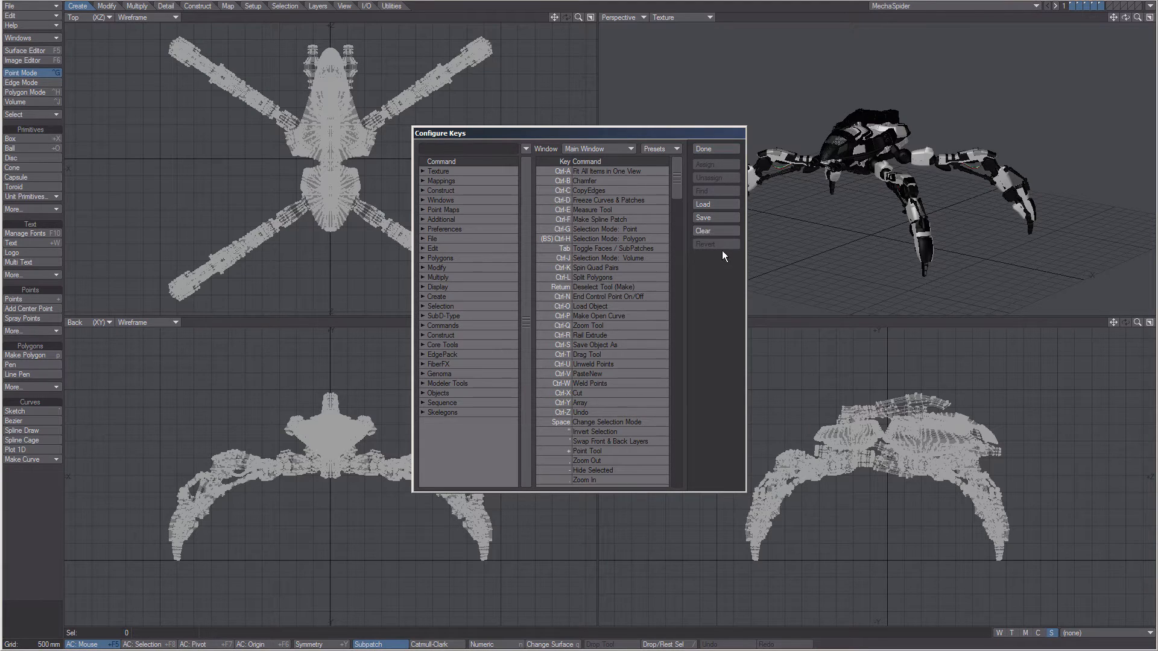
pyautogui.moveTo(480, 162)
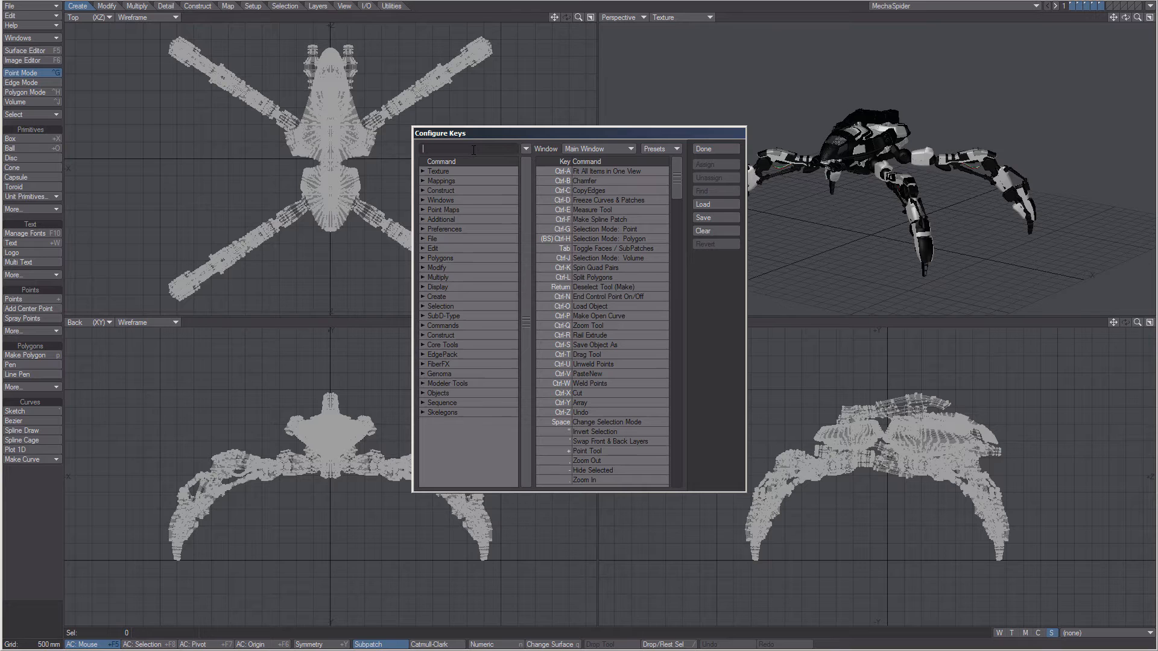
# Reassign the Solid Drill shortcut to Collapse Polygons in the Construct group.
pyautogui.write('beve')
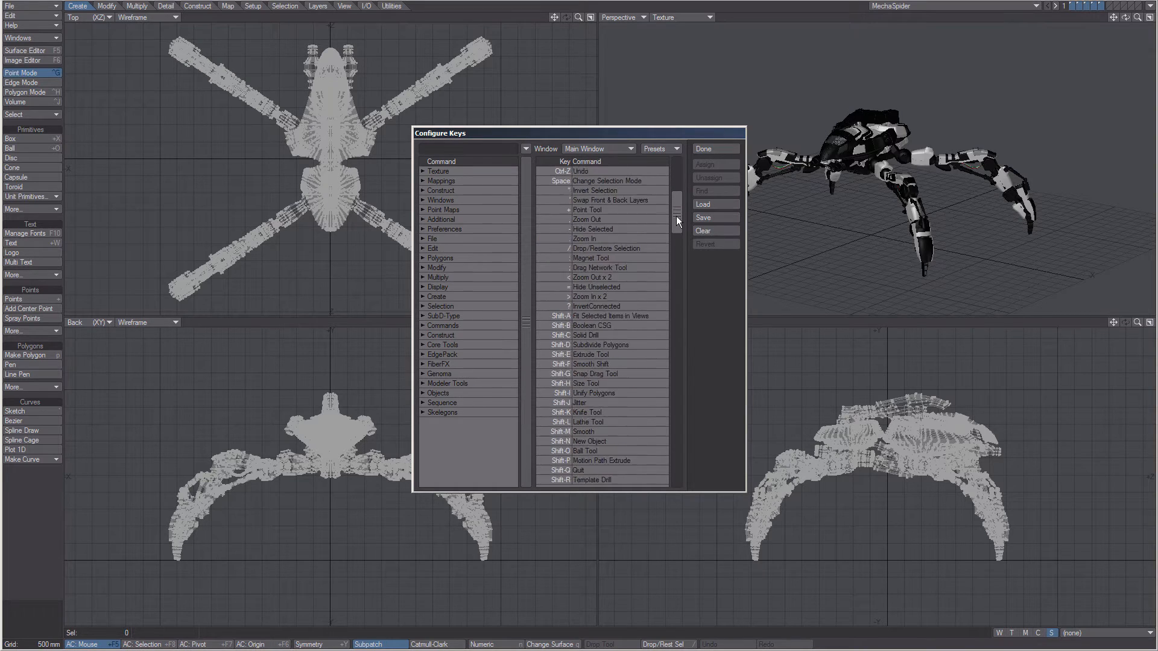
pyautogui.scroll(-3)
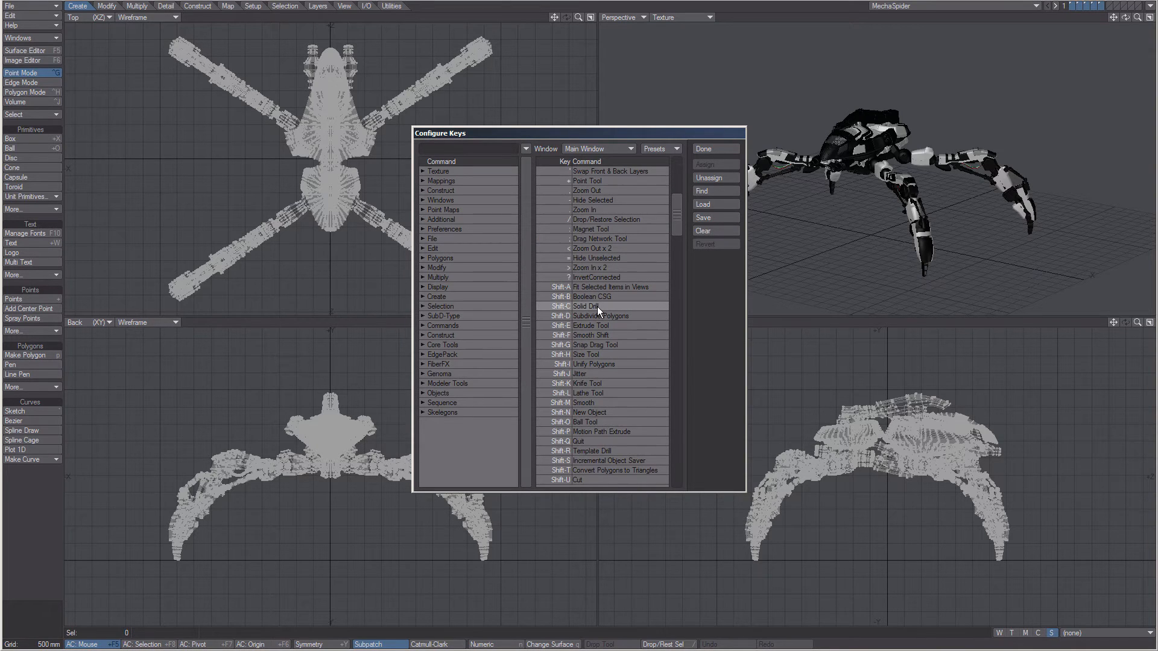
pyautogui.moveTo(440, 223)
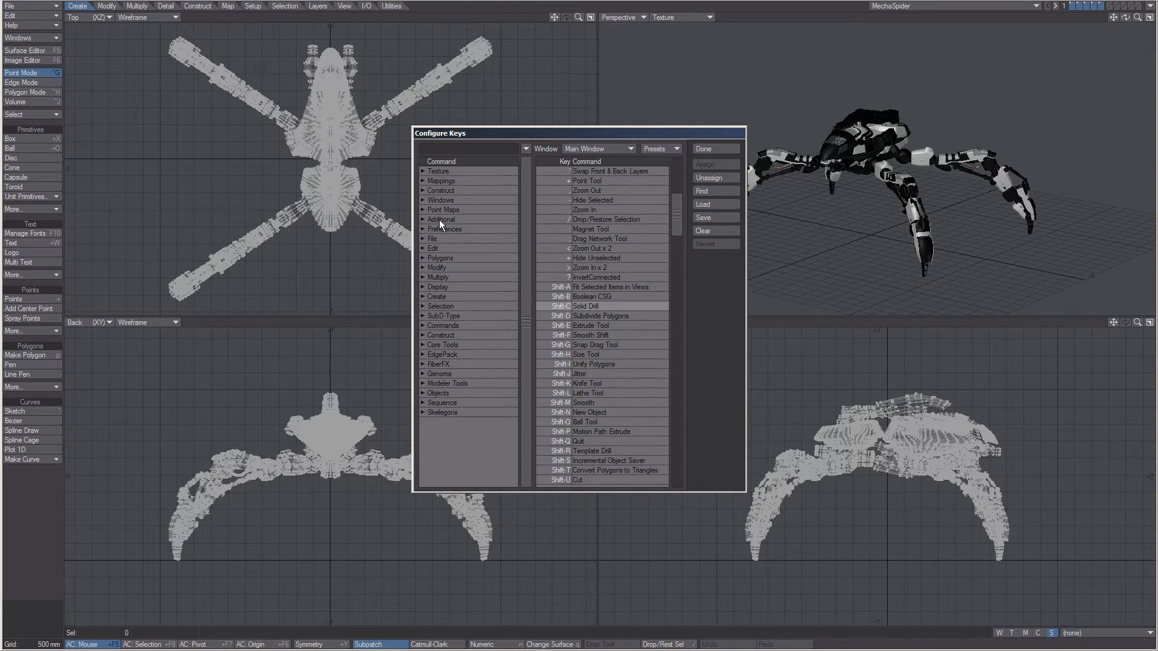
pyautogui.click(424, 190)
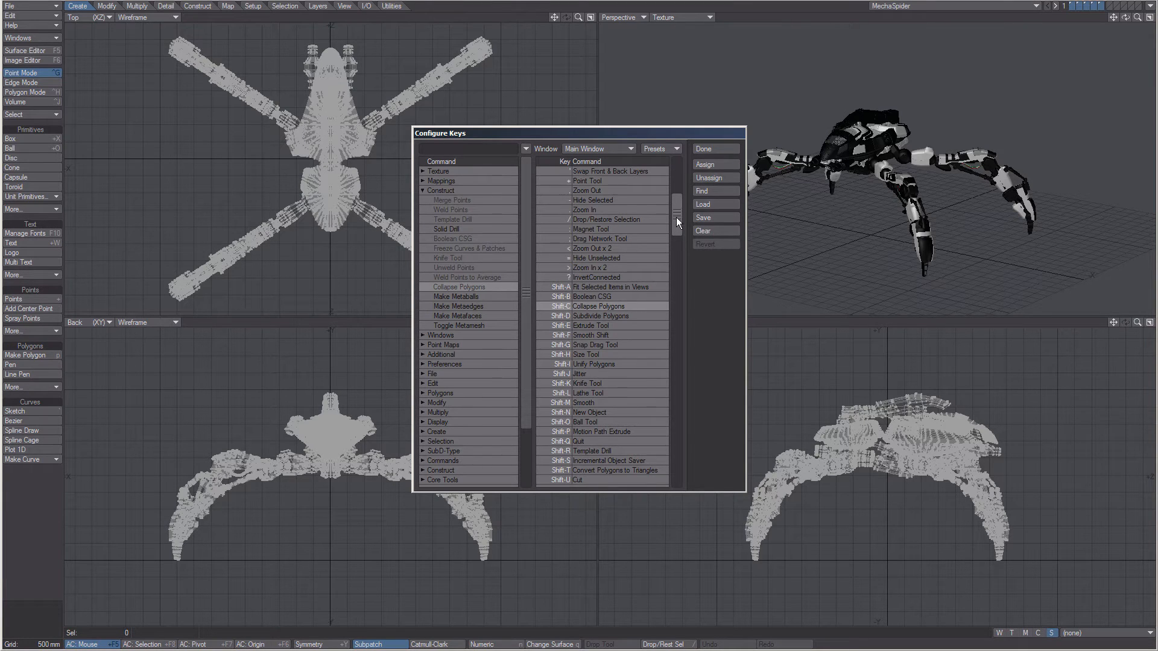
pyautogui.scroll(-3)
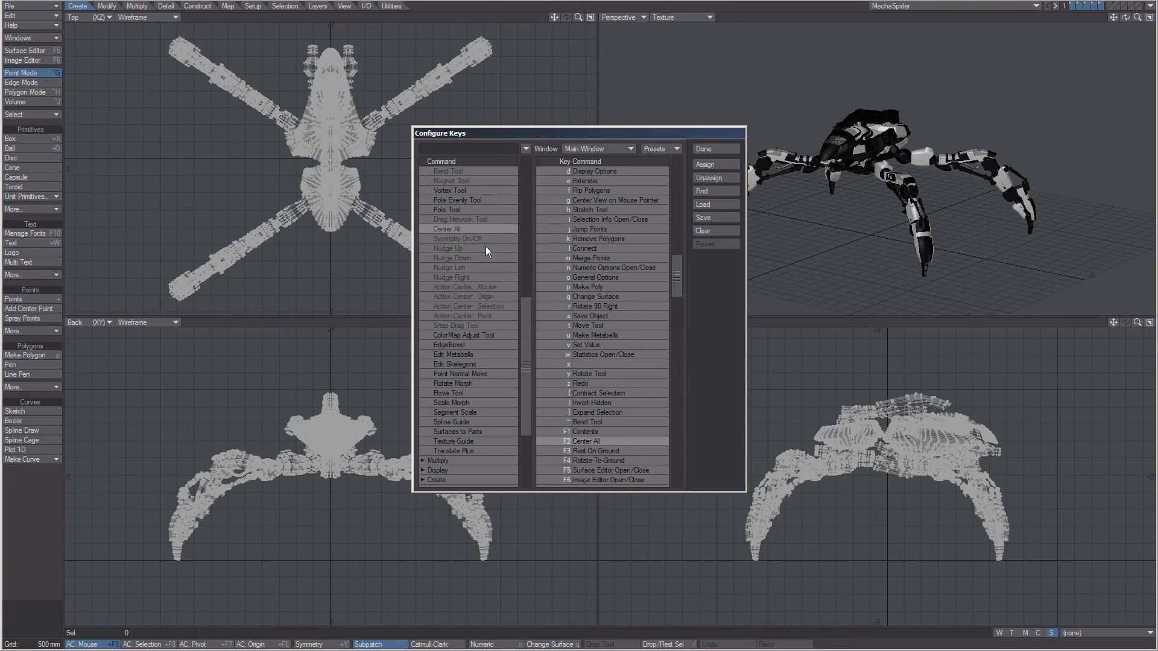
pyautogui.moveTo(622, 349)
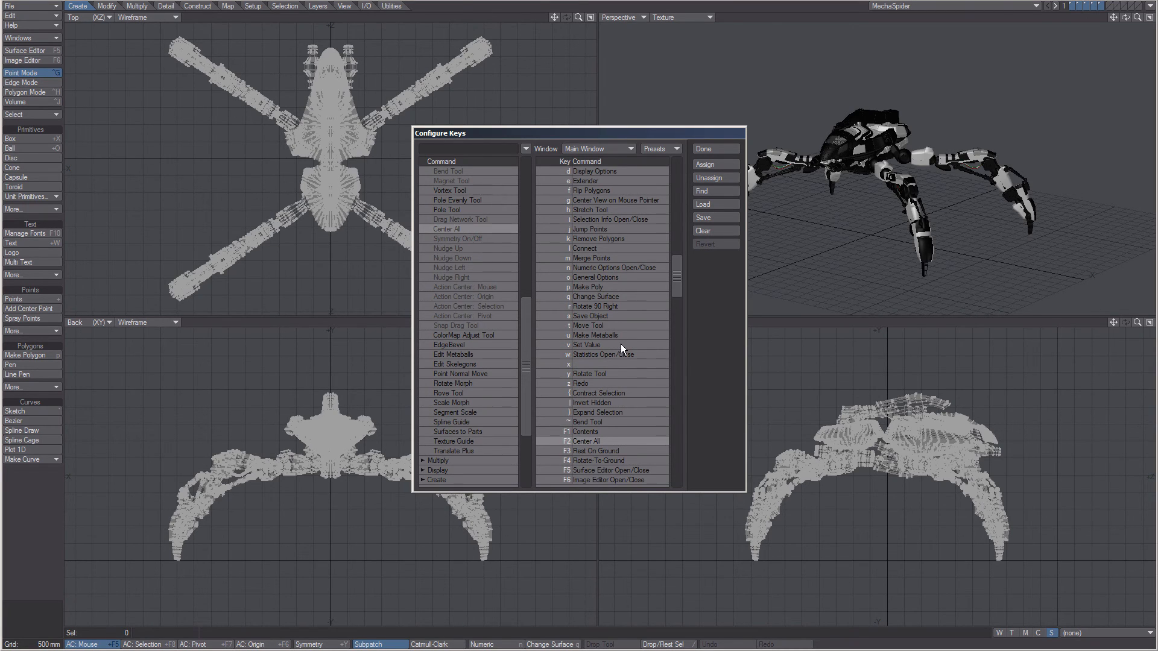
pyautogui.moveTo(643, 335)
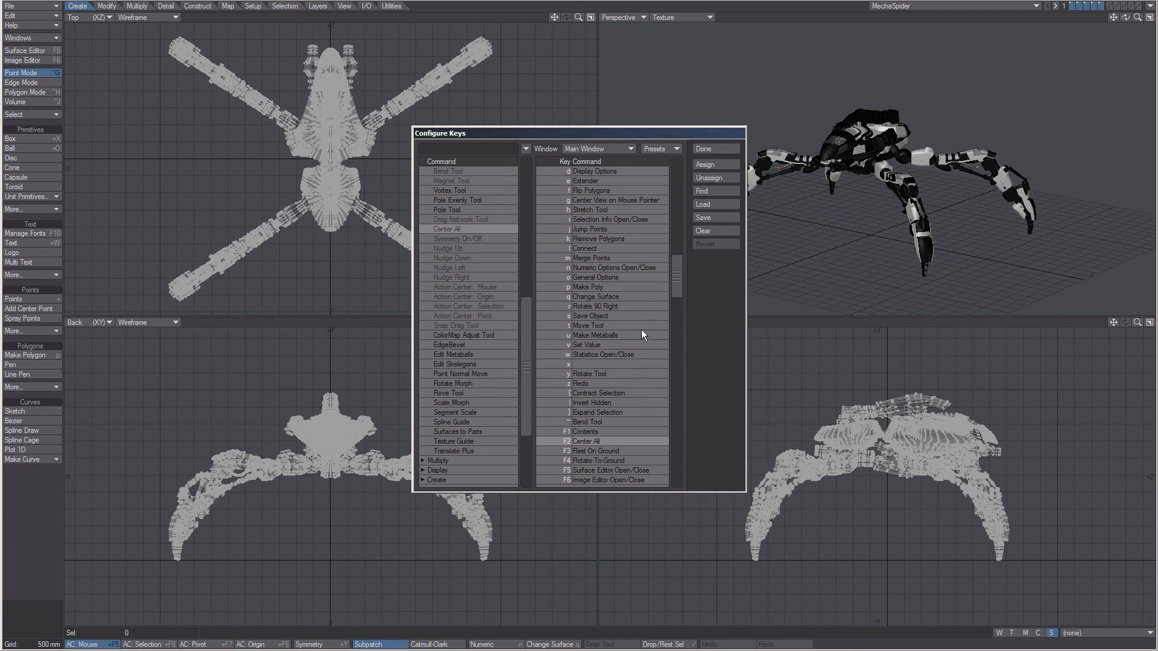